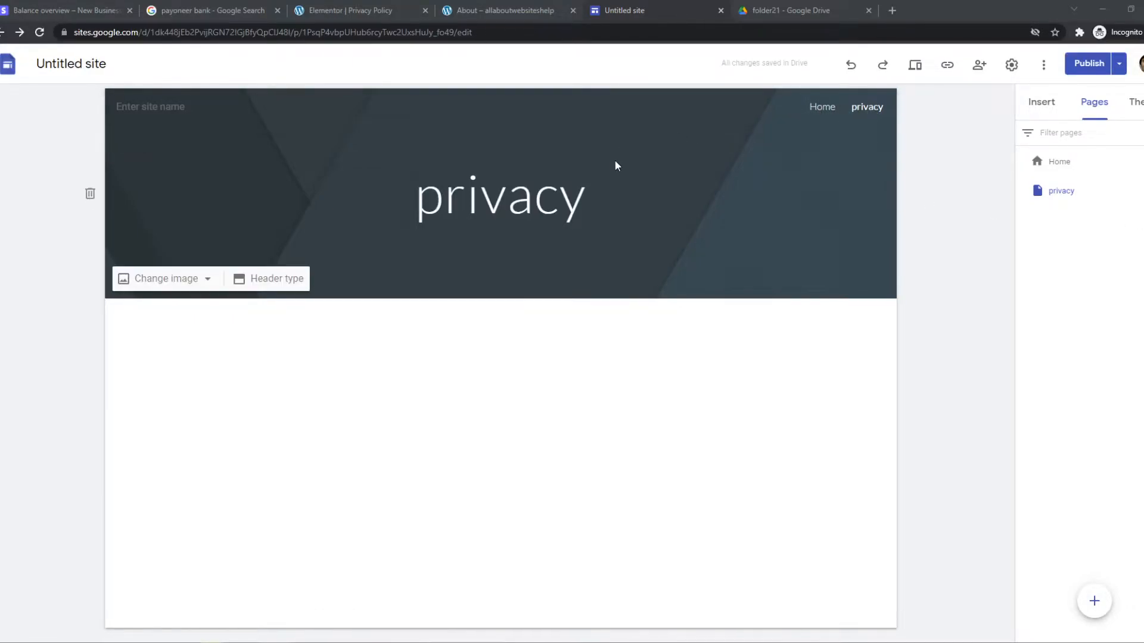
mouse_move(785, 155)
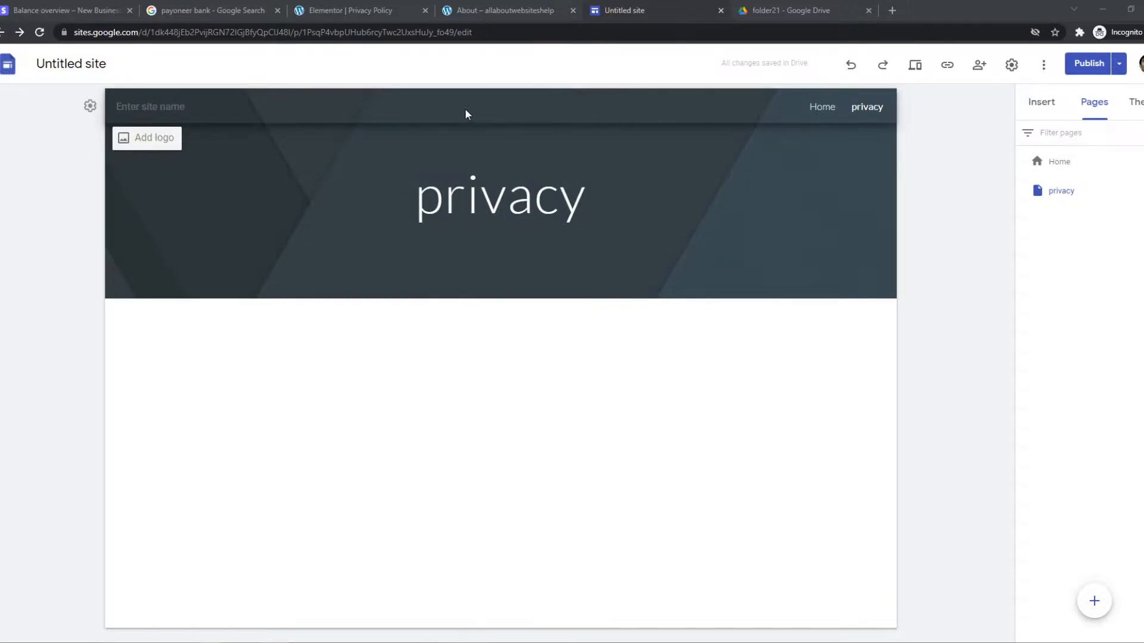
mouse_move(854, 117)
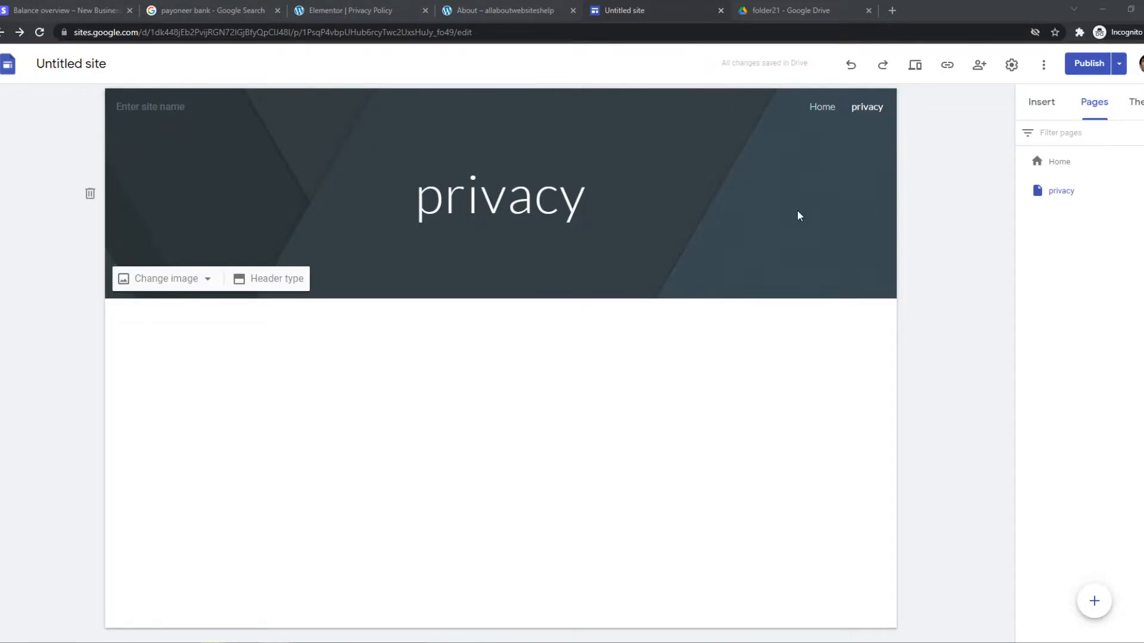
- Create two new pages named 'contact us' and 'about' from the Pages panel
left_click(1042, 102)
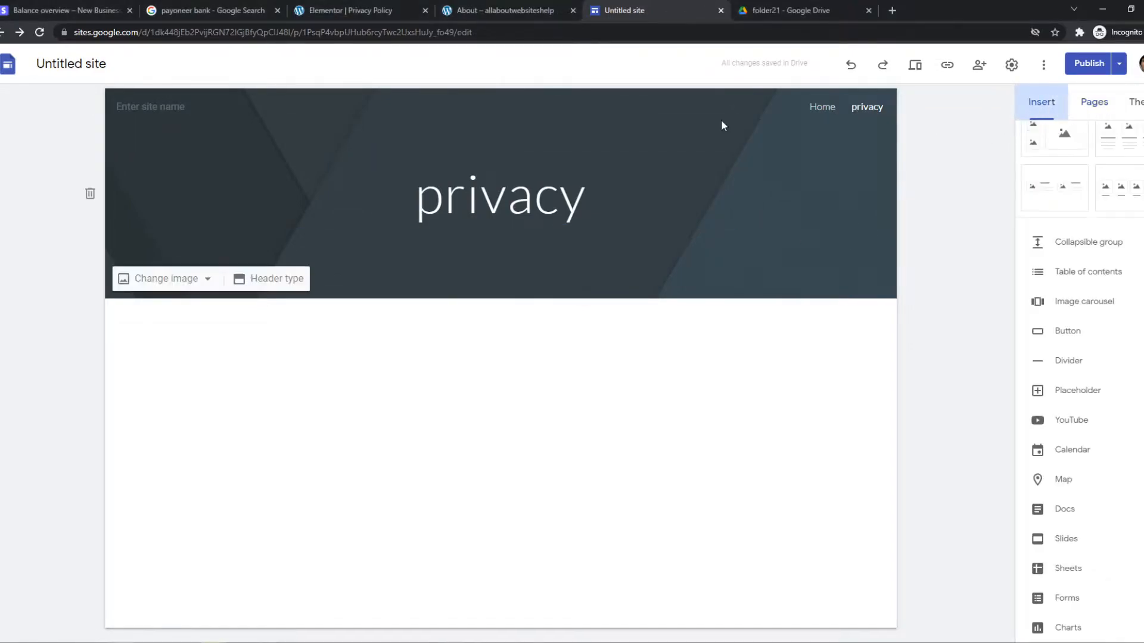
left_click(1095, 102)
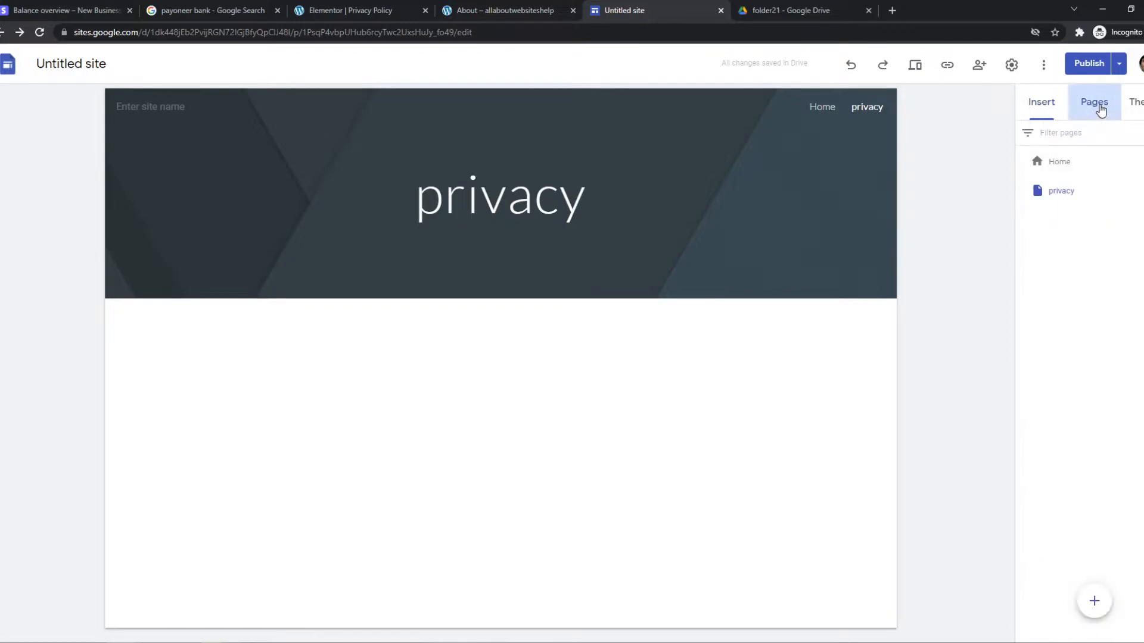
left_click(1099, 618)
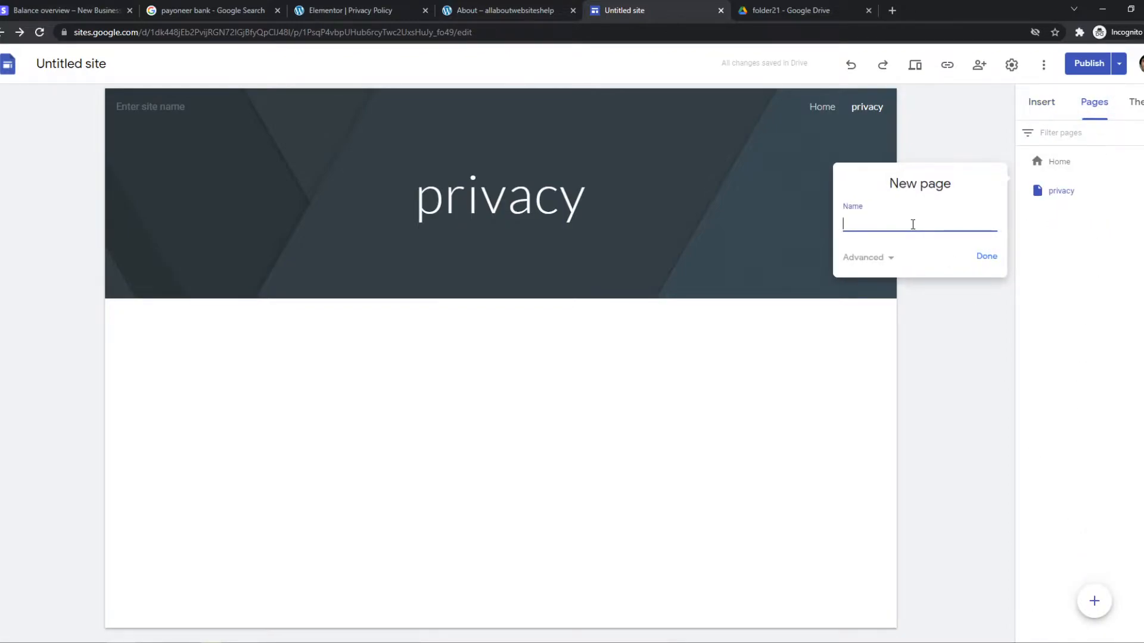
type("contact")
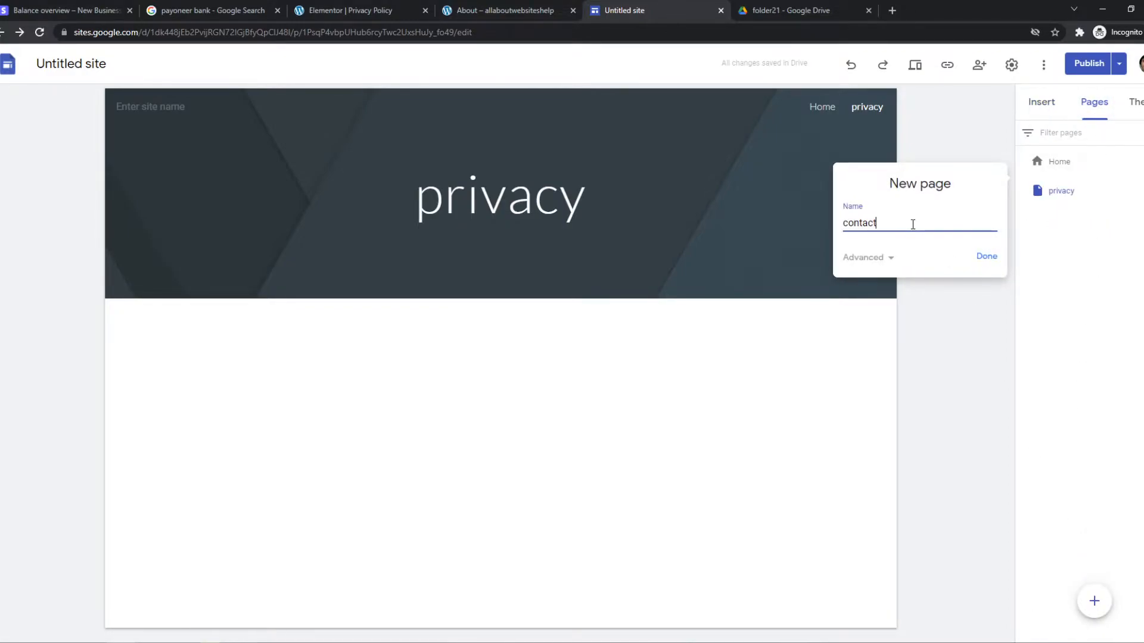
left_click(987, 256)
type("about")
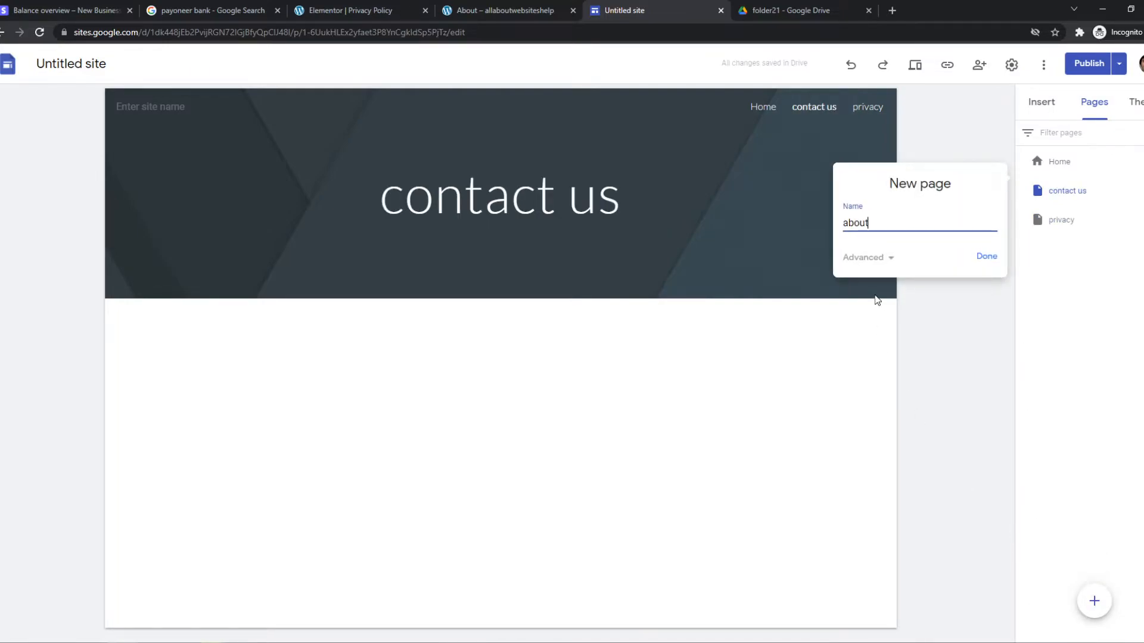
left_click(987, 256)
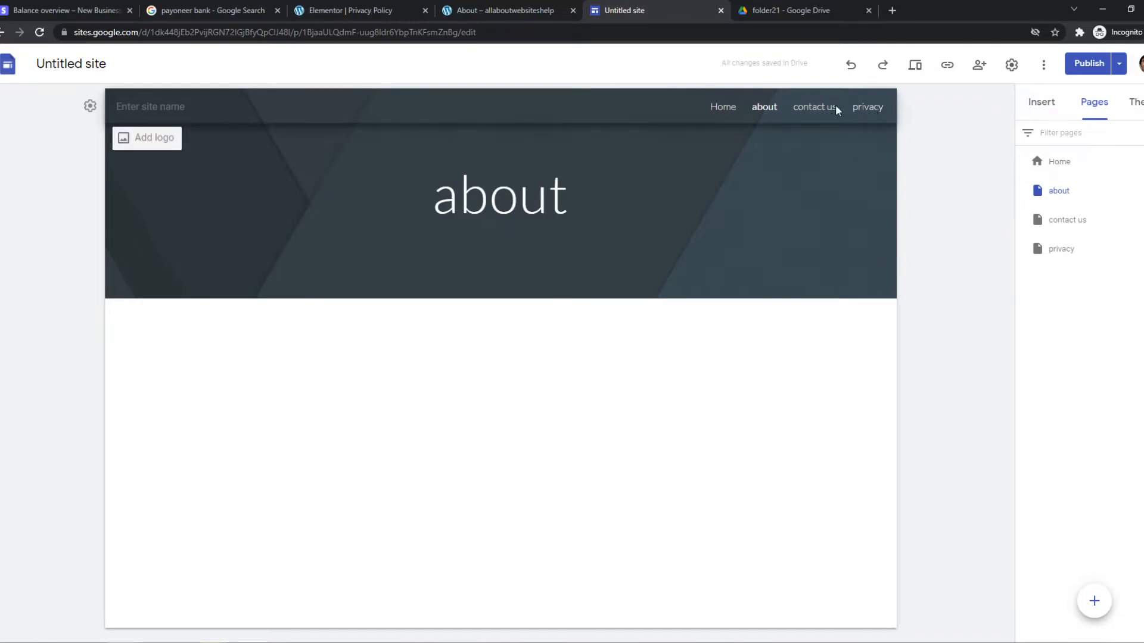
mouse_move(735, 110)
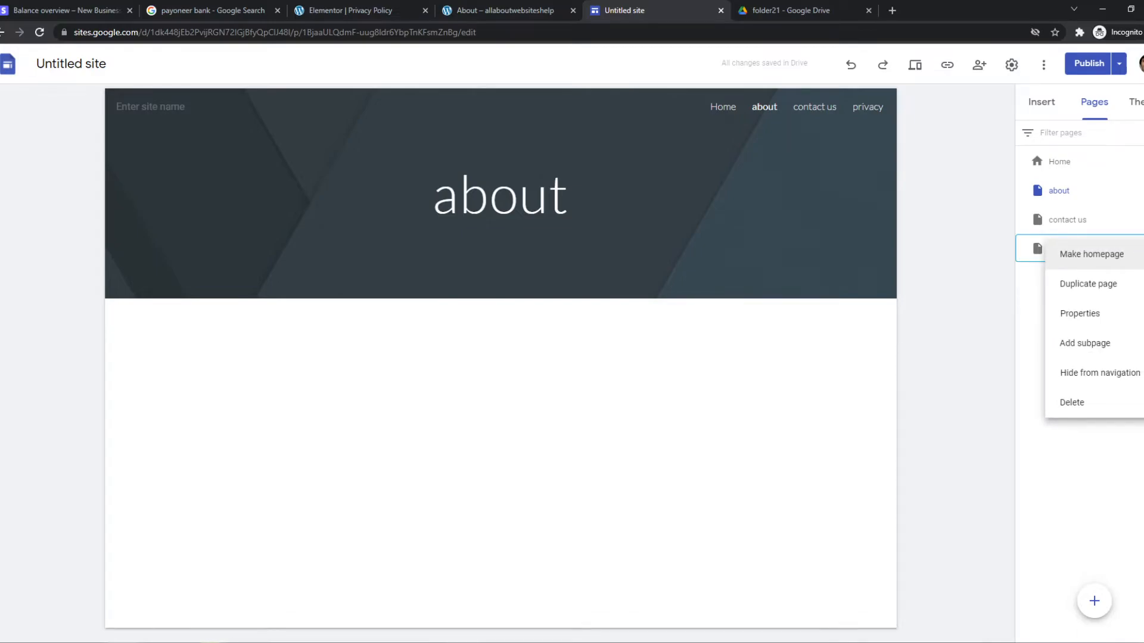
left_click(1099, 373)
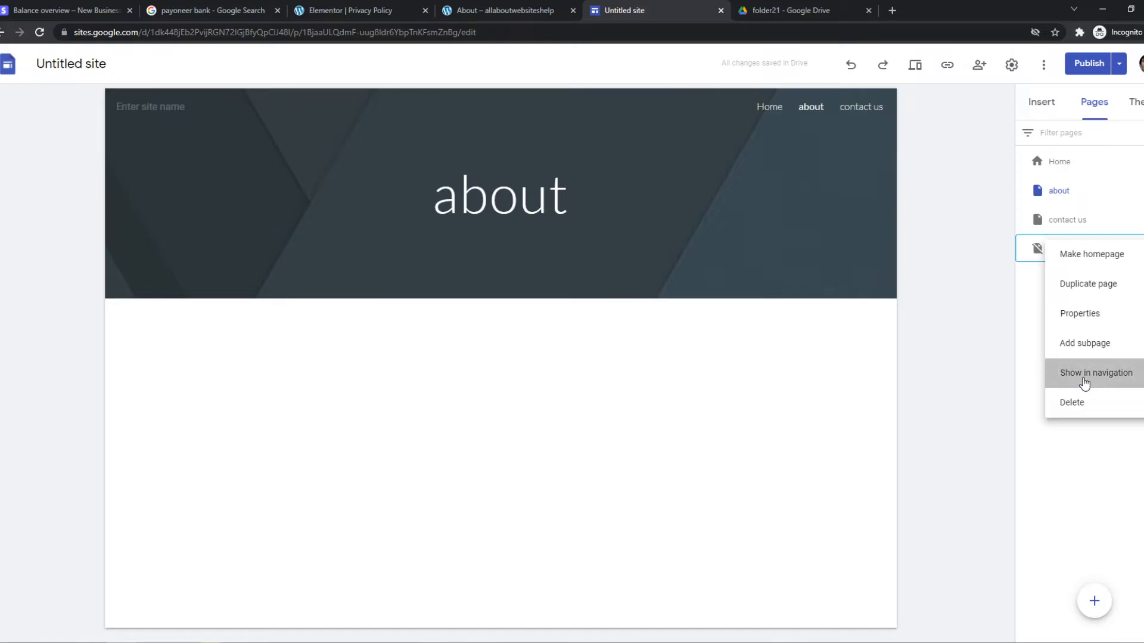
left_click(1097, 373)
type("sub")
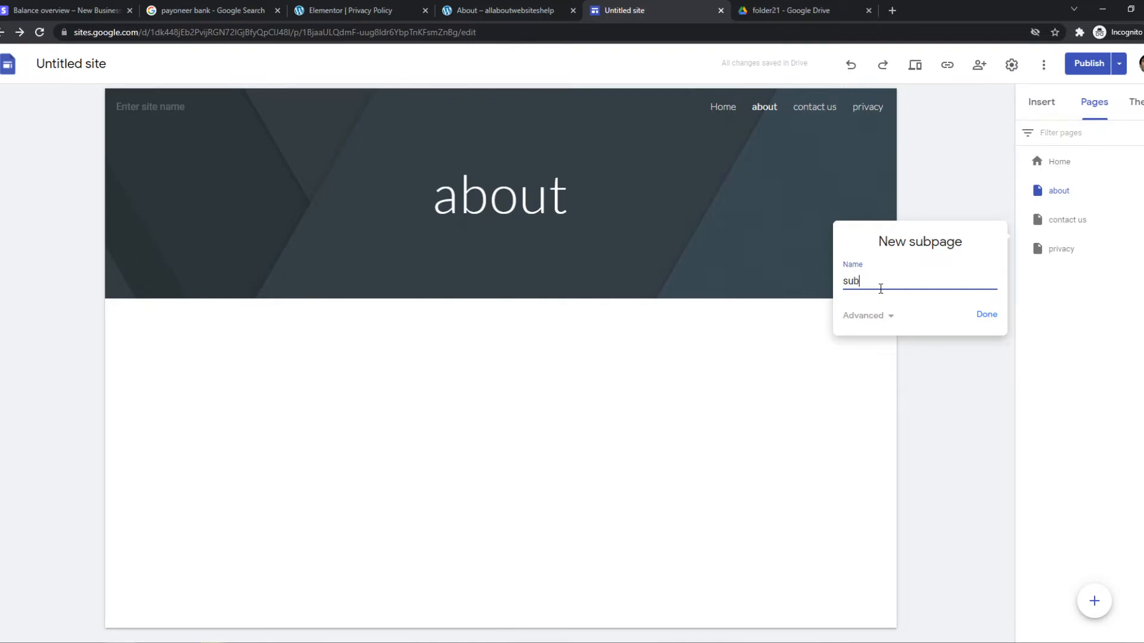
- Create the 'sub contact' subpage under contact us and nest 'about' beneath it, then view the resulting dropdown pages
type("contant")
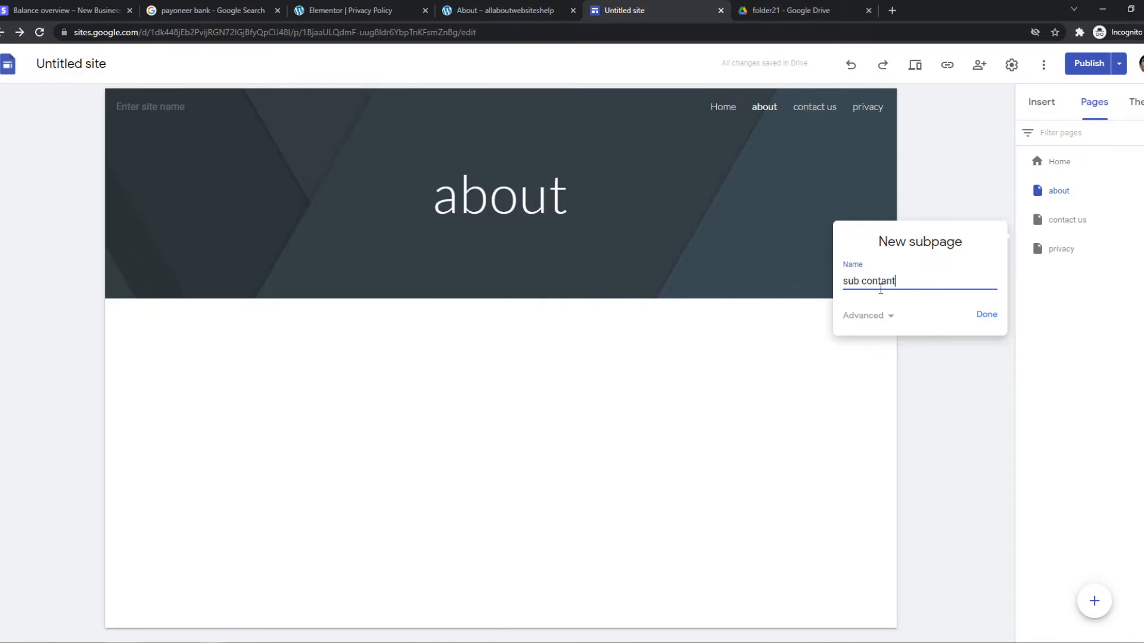
left_click(987, 315)
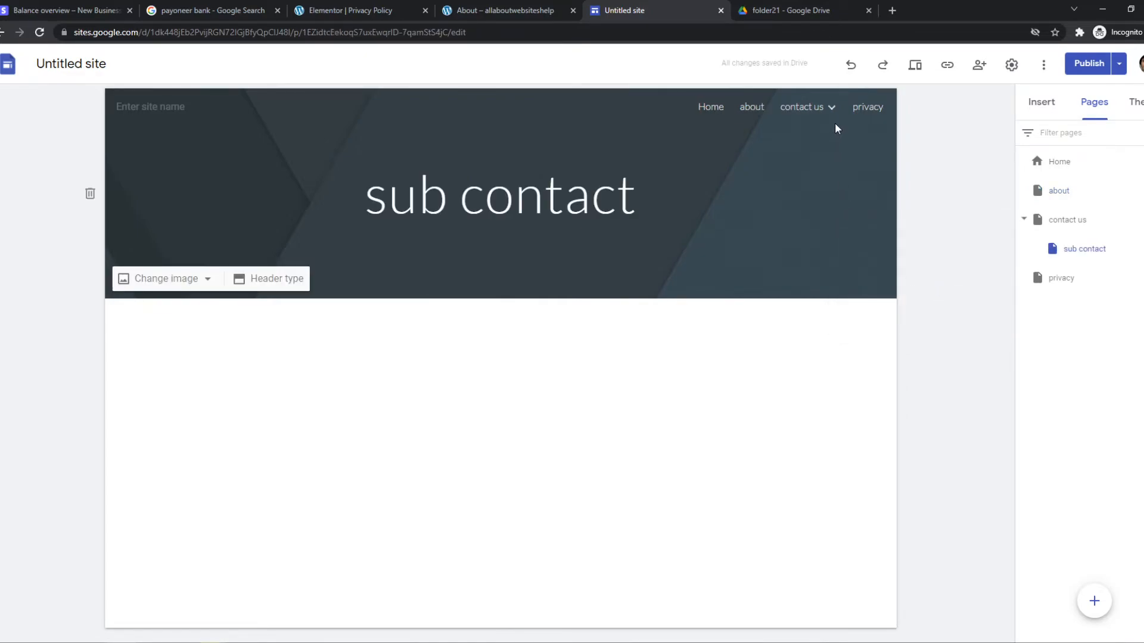
left_click(1115, 355)
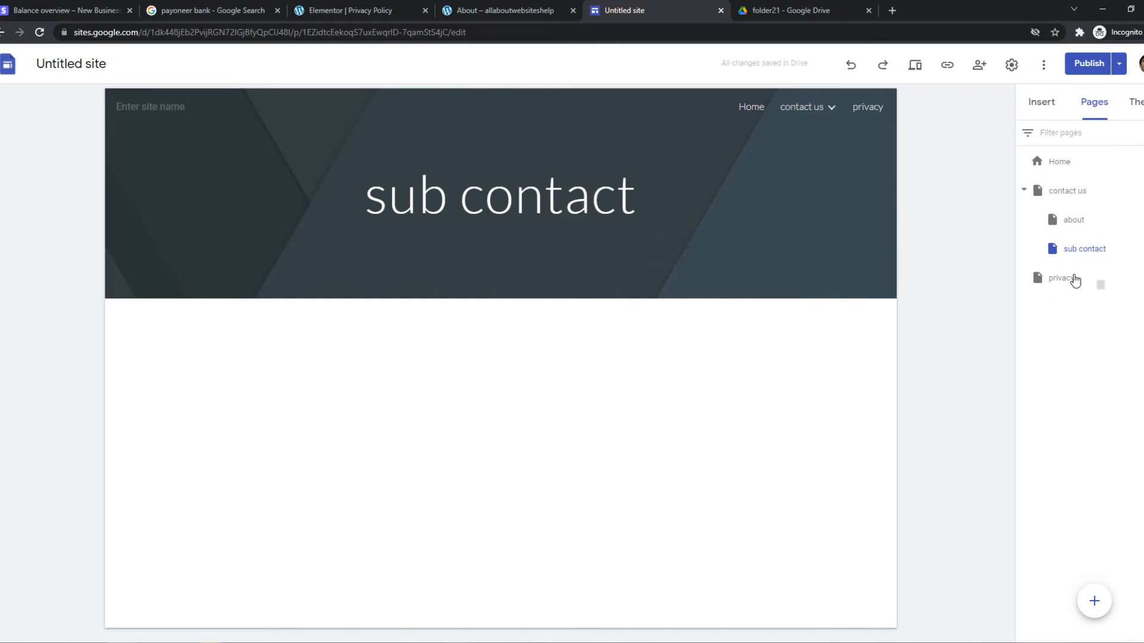
left_click(1061, 278)
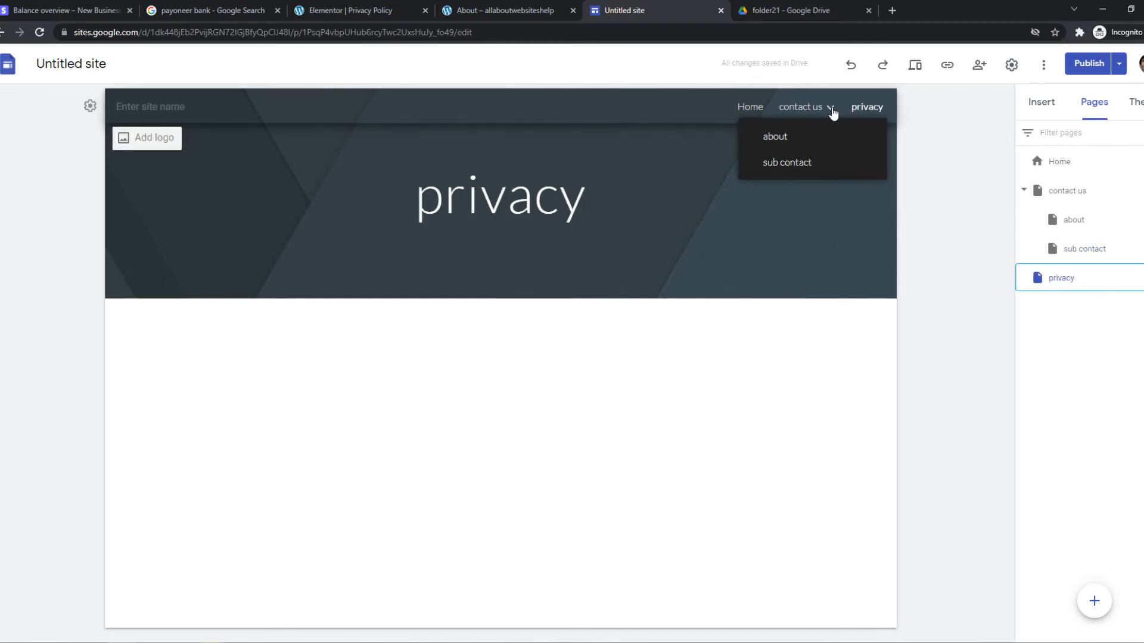
left_click(787, 162)
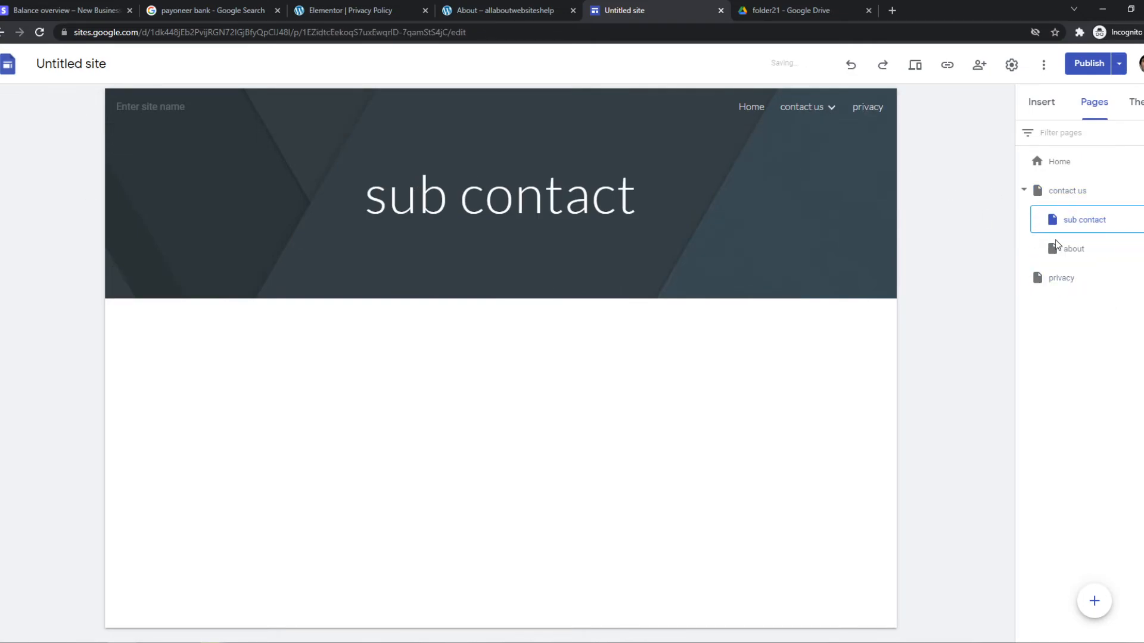